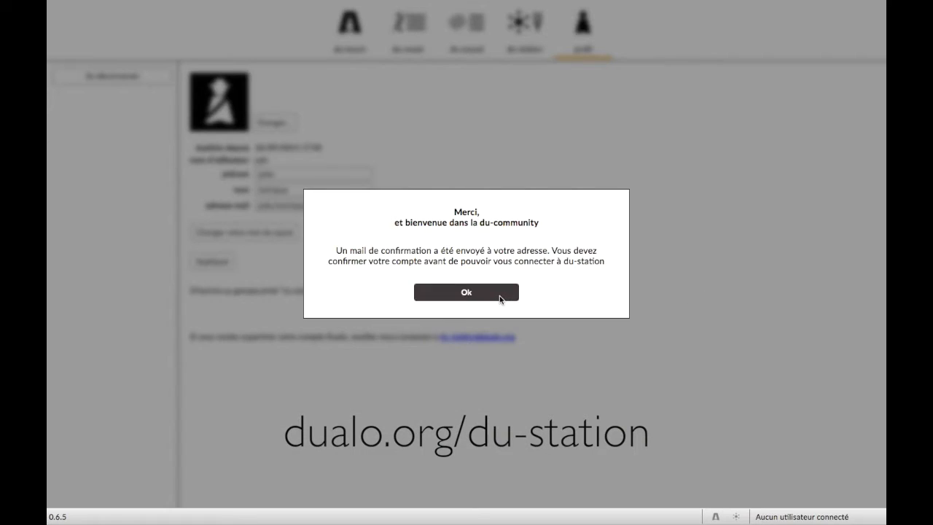
Dismiss the 'Merci, et bienvenue dans la du-community' account confirmation message with Ok
click(466, 291)
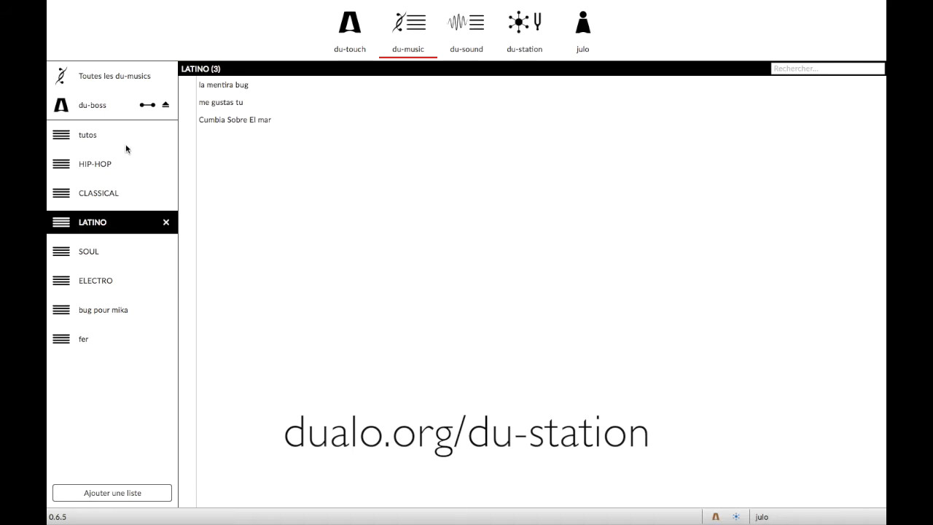
mouse_move(87, 105)
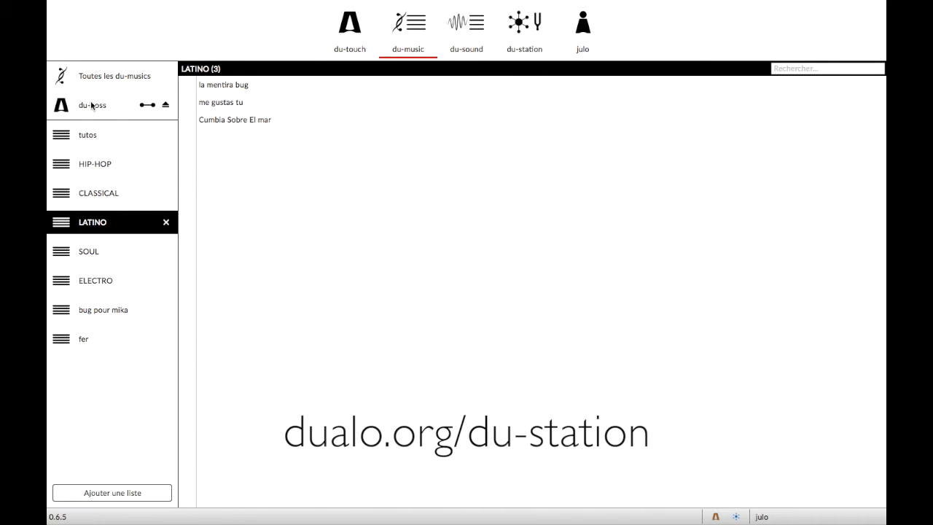
Show the du-boss's stored du-musics, with slots 1, 2, 3 and 16 filled
click(93, 105)
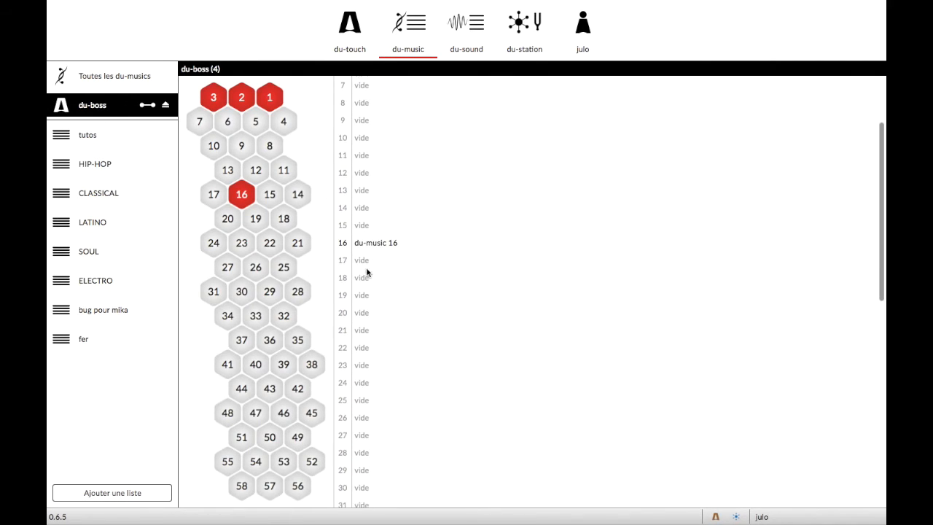